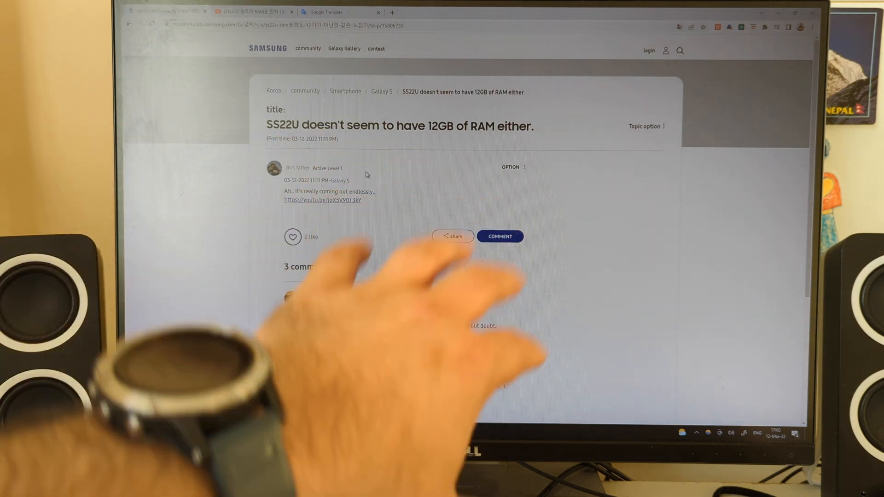
# Step: Leave the Pixel 6 Pro RAM Truth screenshots and return to the home screen
pyautogui.click(322, 201)
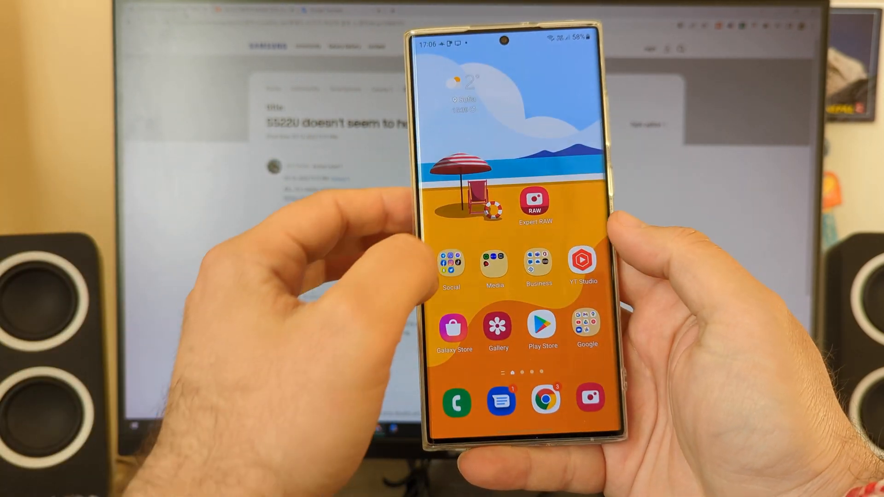
pyautogui.hscroll(-3)
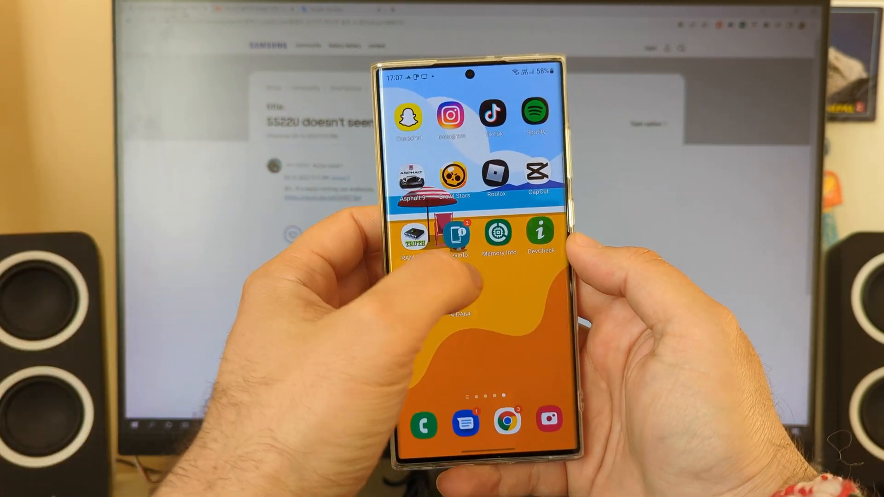
# Step: Select DevCheck from the hardware info apps folder to view memory details
pyautogui.click(540, 232)
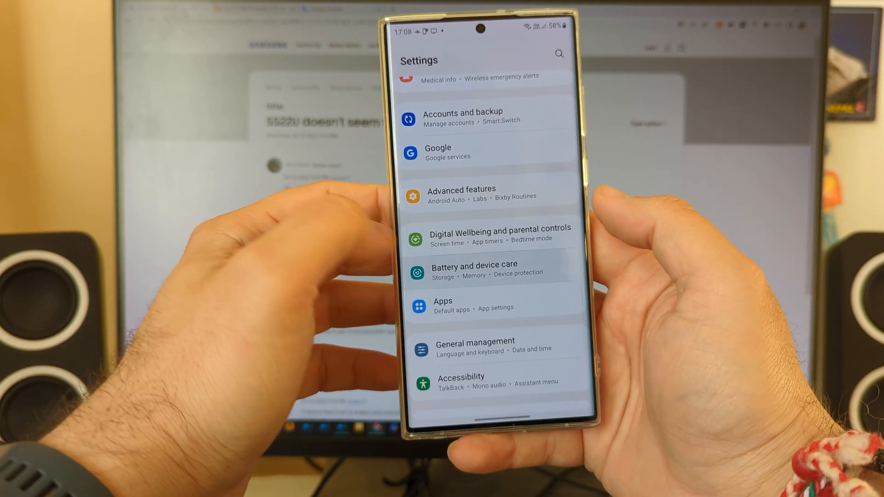
pyautogui.click(474, 269)
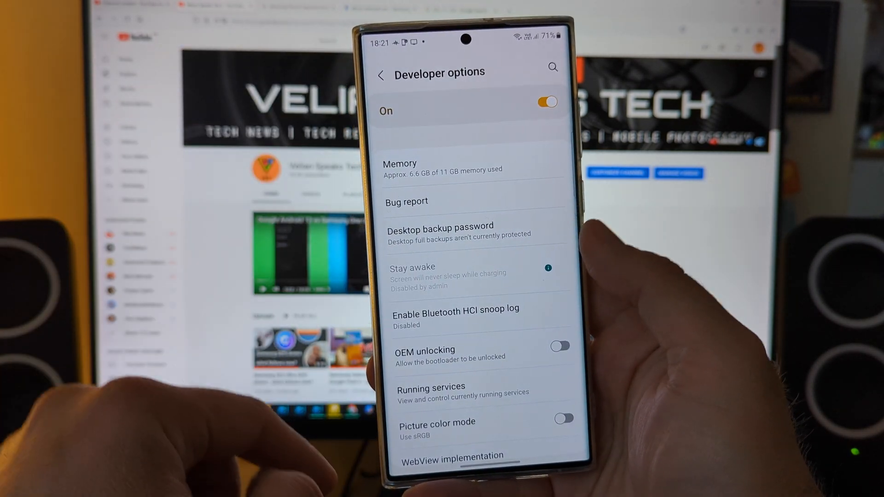
# Step: Scroll Developer options until the Running services entry is visible
pyautogui.scroll(-3)
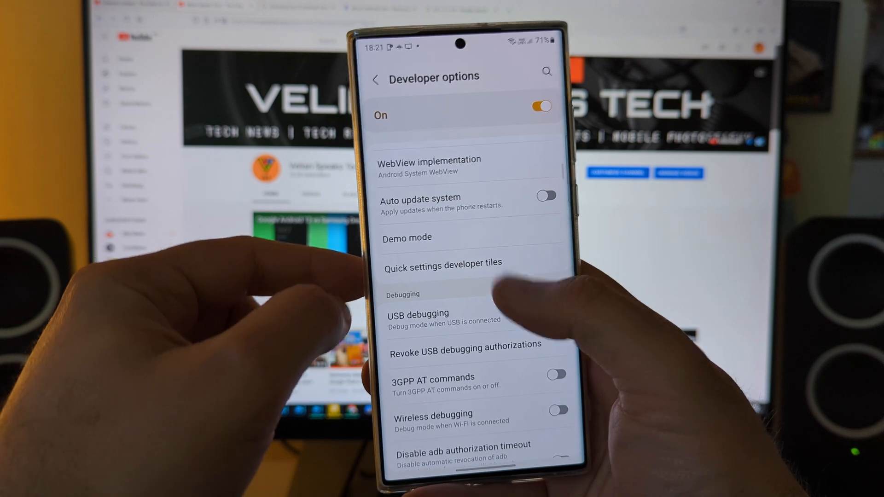
pyautogui.scroll(3)
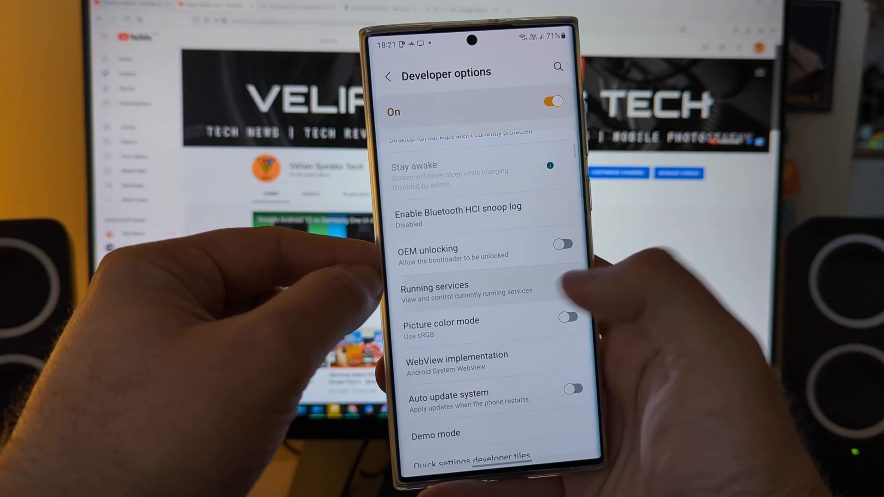